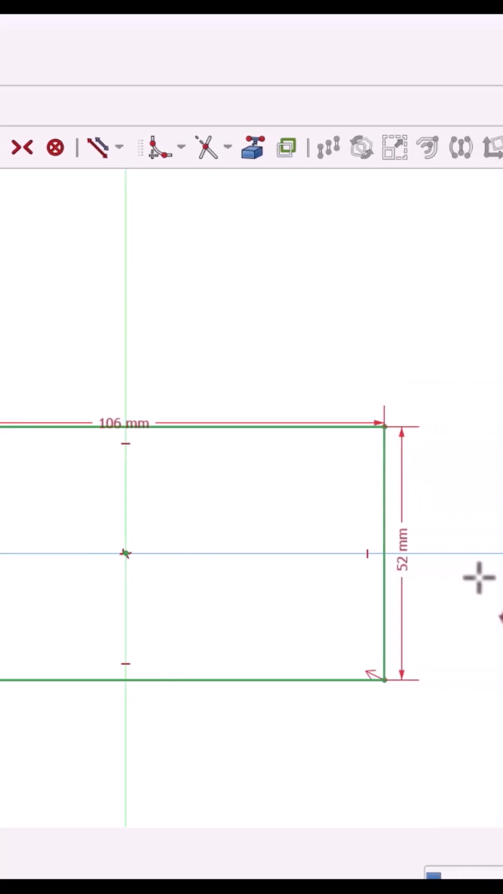
- Start a pad from the 106 × 52 mm rectangle sketch
left_click(28, 147)
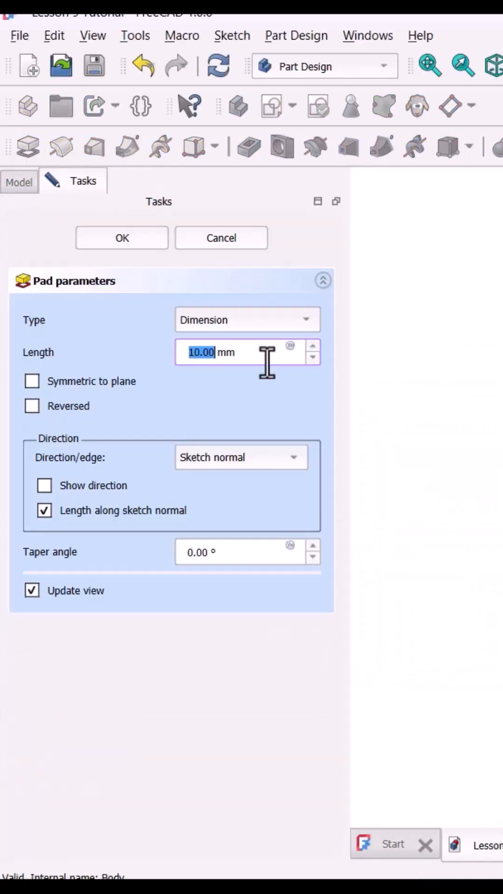
- Confirm the pad to create the solid base plate
left_click(121, 238)
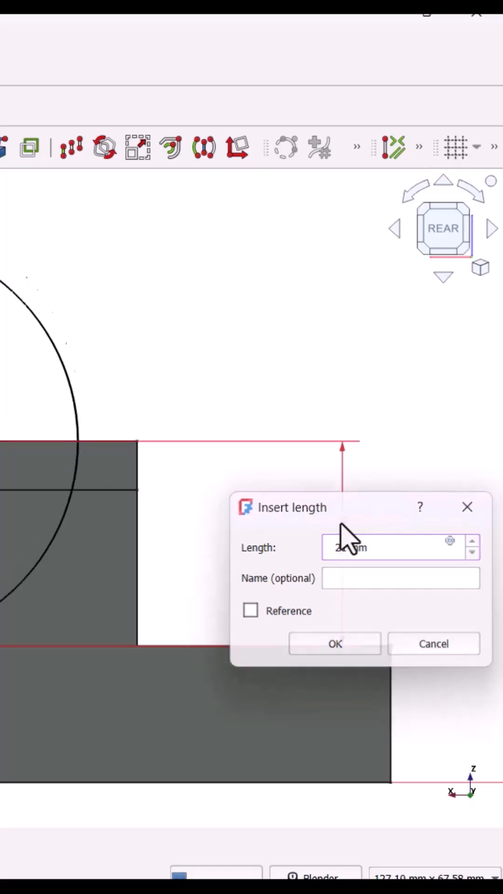
- Confirm the length constraint on the curved-block sketch line
left_click(334, 643)
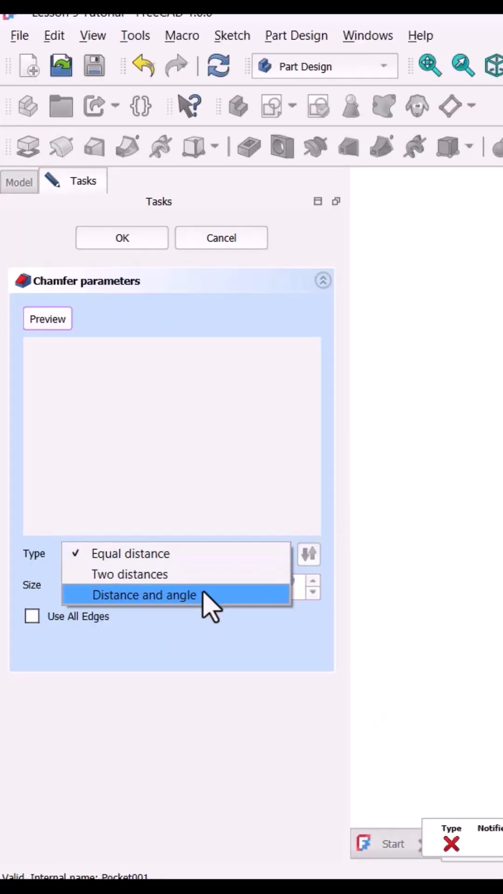
- Chamfer the plate corners by distance and angle, 13 mm at 45°
left_click(144, 594)
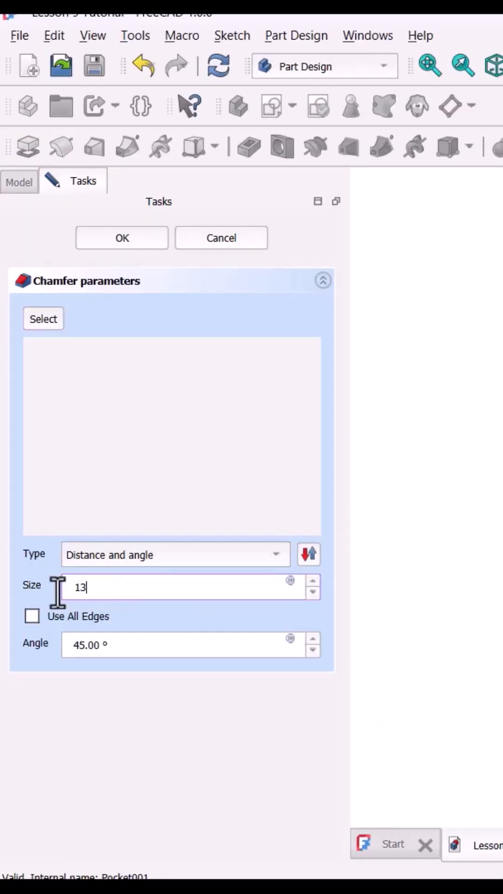
left_click(121, 237)
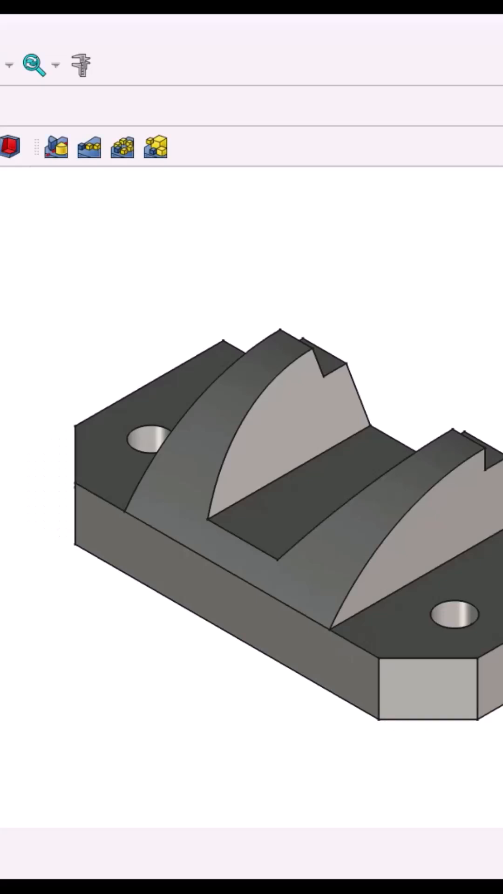